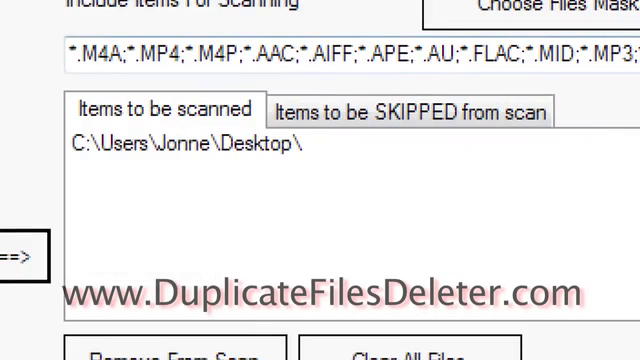
Limit the scan's file masks to music types MP3, M4A, AAC, FLAC and MID
click(452, 12)
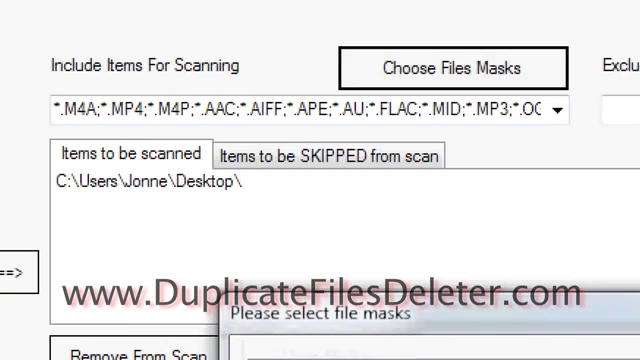
click(452, 68)
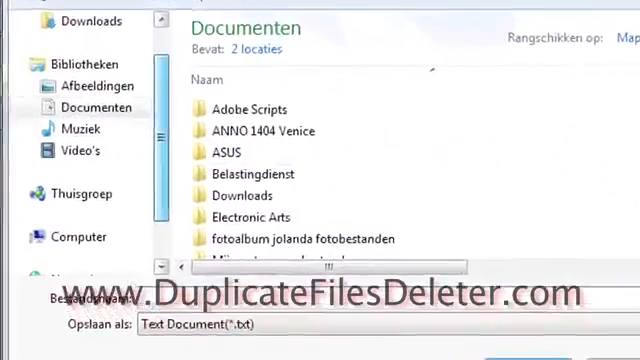
Add the Music folder as a scan location and start the duplicate search
click(76, 128)
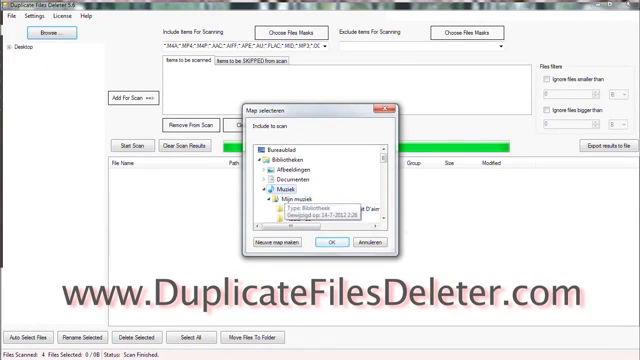
click(288, 188)
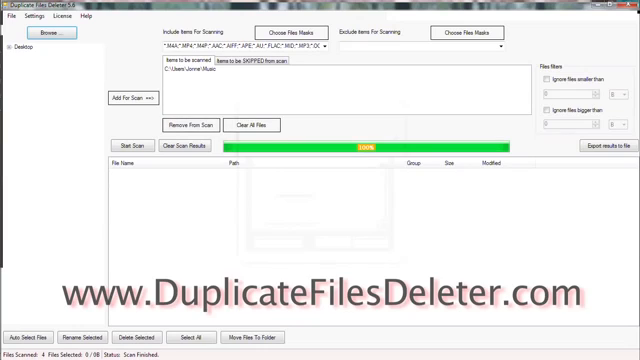
click(132, 146)
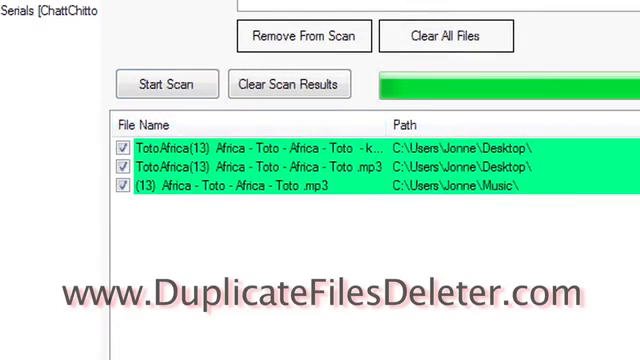
Move the three found 'Toto - Africa' copies into the Music folder
click(460, 310)
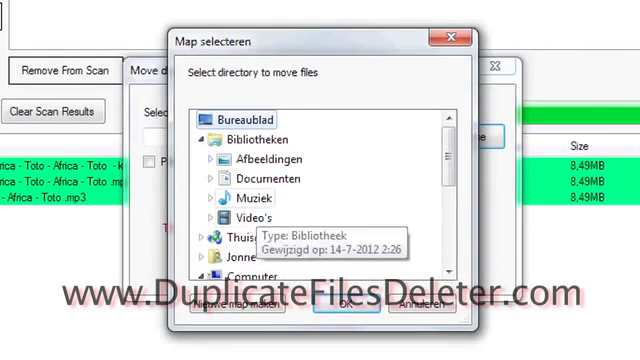
click(220, 196)
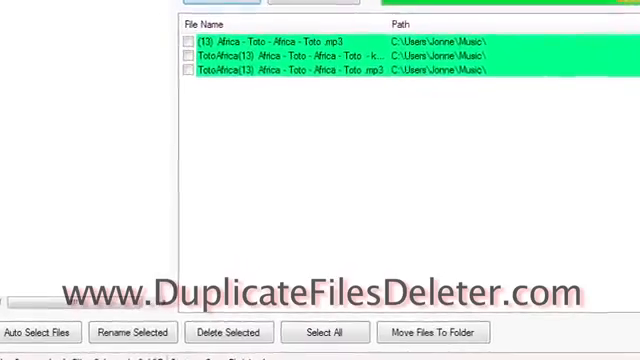
Delete the two extra 'Toto - Africa' copies to the Recycle Bin, keeping one
click(324, 332)
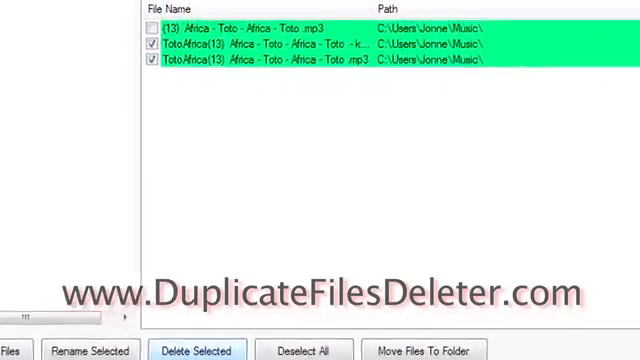
click(196, 348)
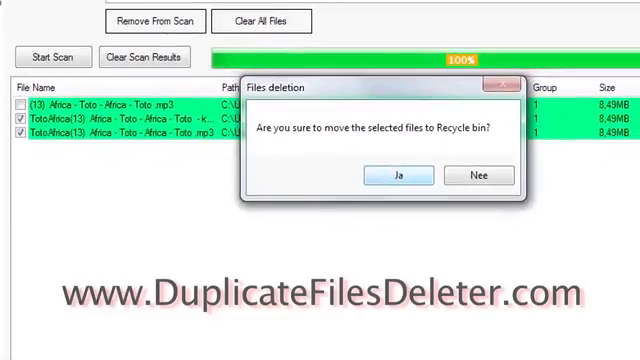
click(398, 176)
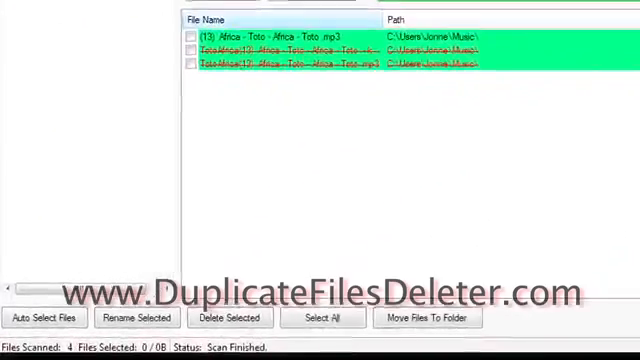
click(136, 316)
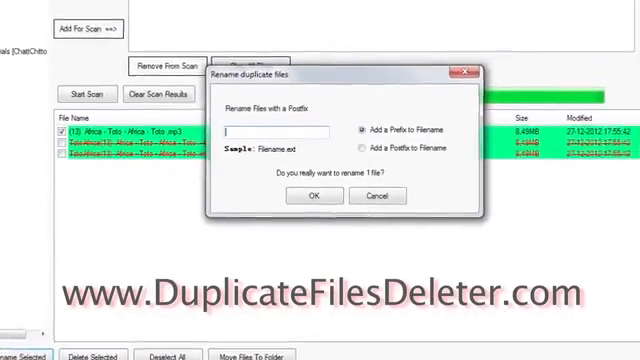
Add a 'Toto-Africa' prefix to the remaining song file's name
text(Toto-Africa)
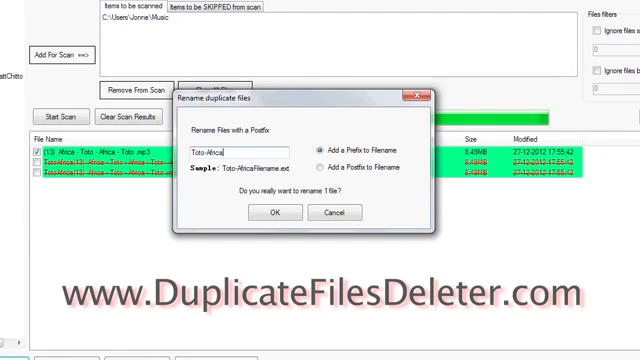
text(.mp)
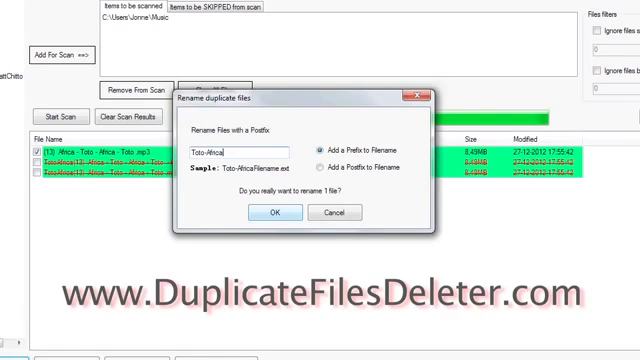
click(268, 212)
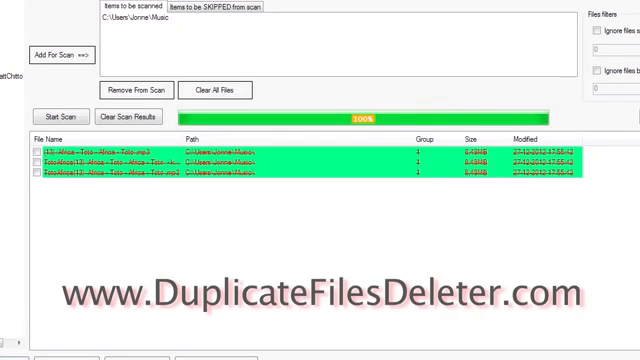